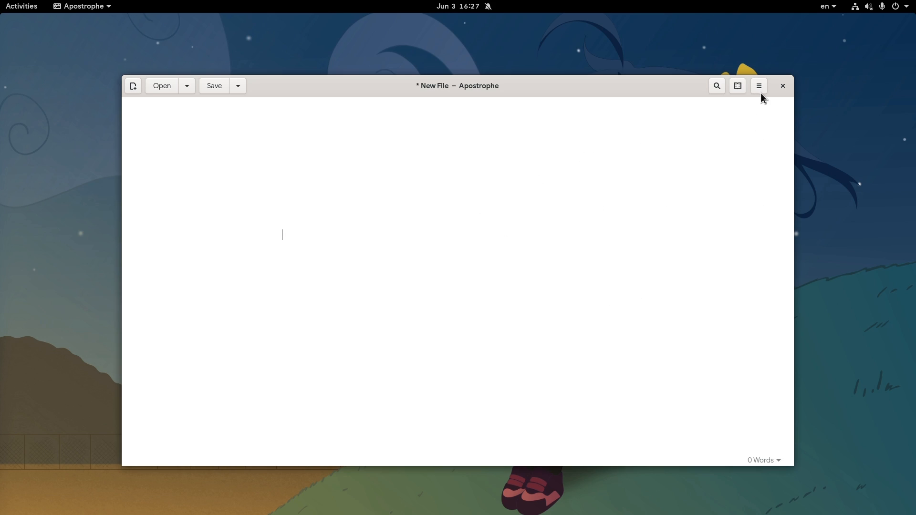
- Switch the empty new document to Apostrophe's dark theme from the hamburger menu
left_click(759, 86)
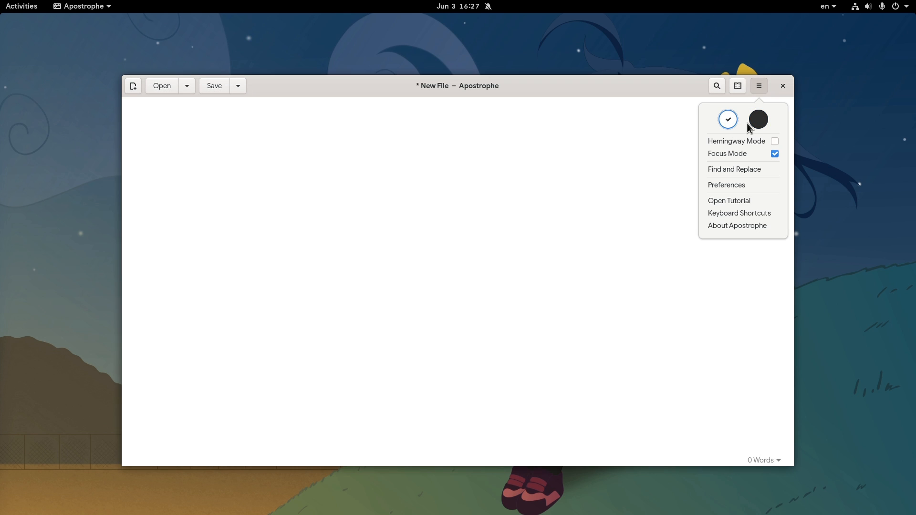
left_click(759, 119)
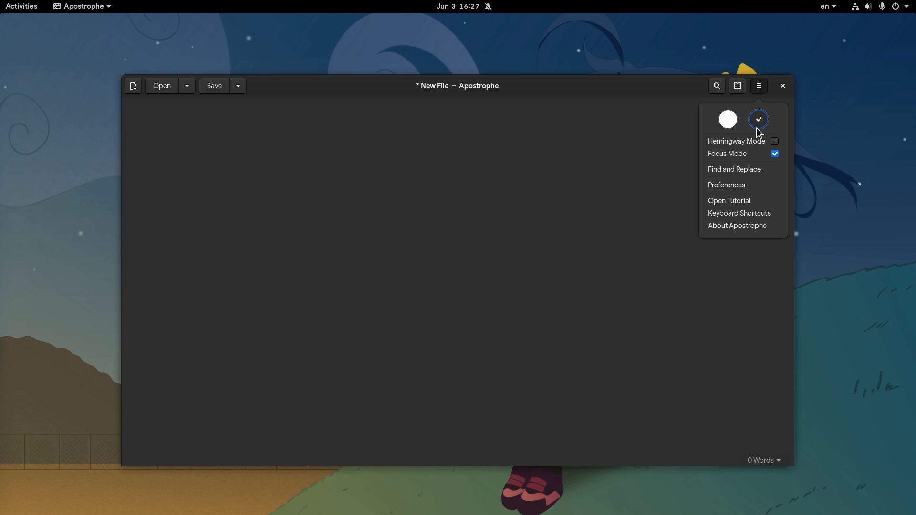
mouse_move(759, 144)
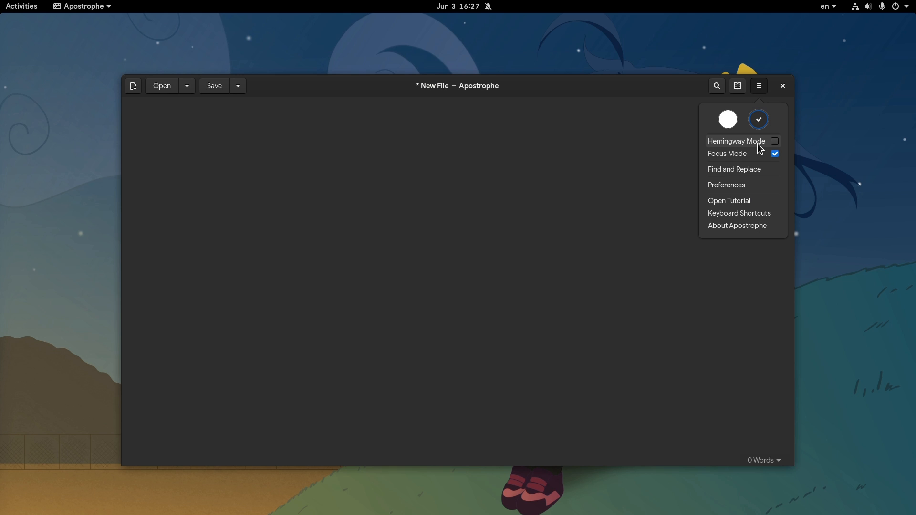
mouse_move(758, 159)
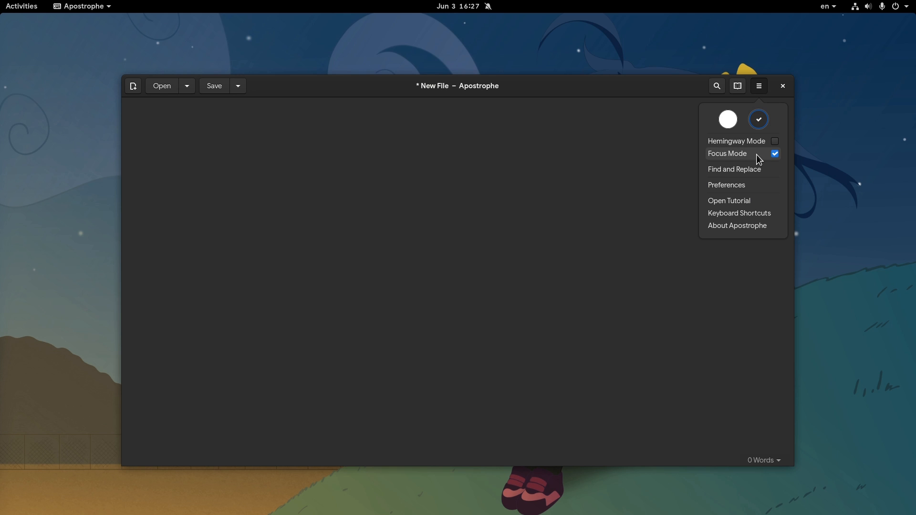
mouse_move(400, 214)
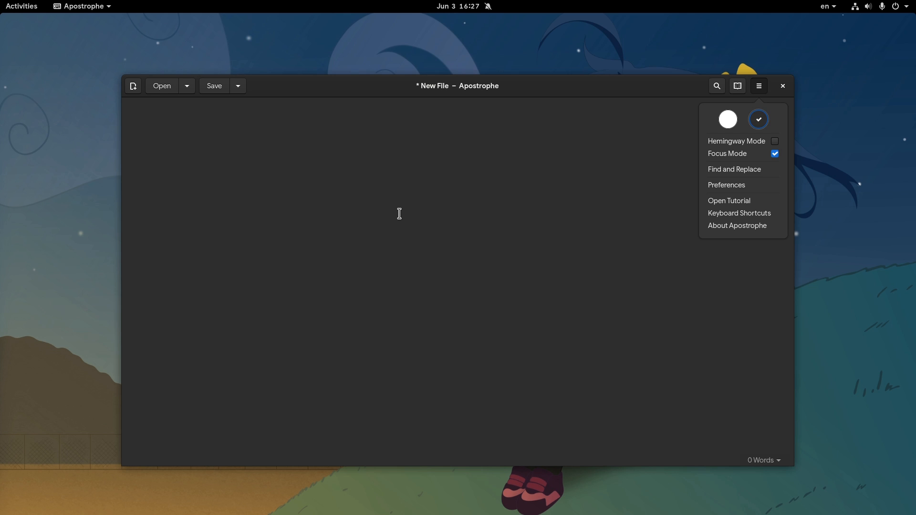
- Type the placeholder text 'dsd' into the new document
type("dsdsdsdsdsdsdsdsds dsdsdsdsds")
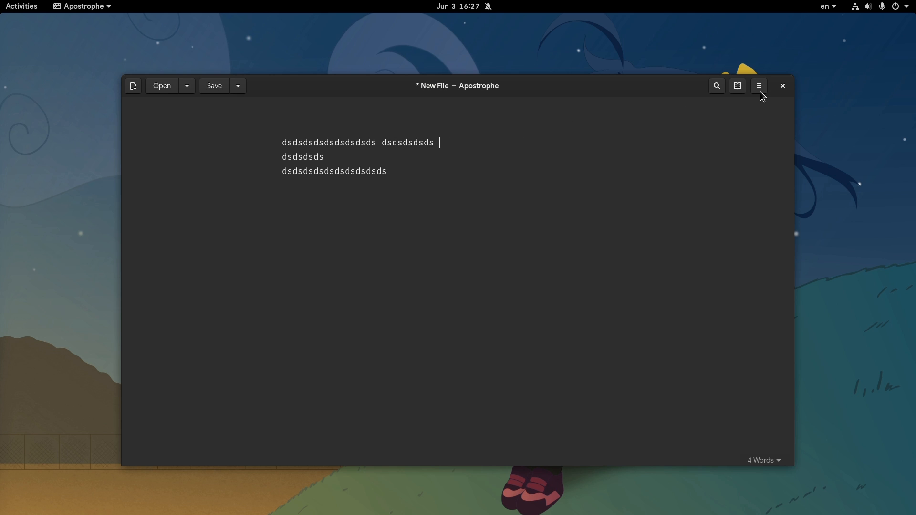
- Return to the light theme and type 'dsds' and 'dsdsdsd sdsds' below the text
left_click(760, 86)
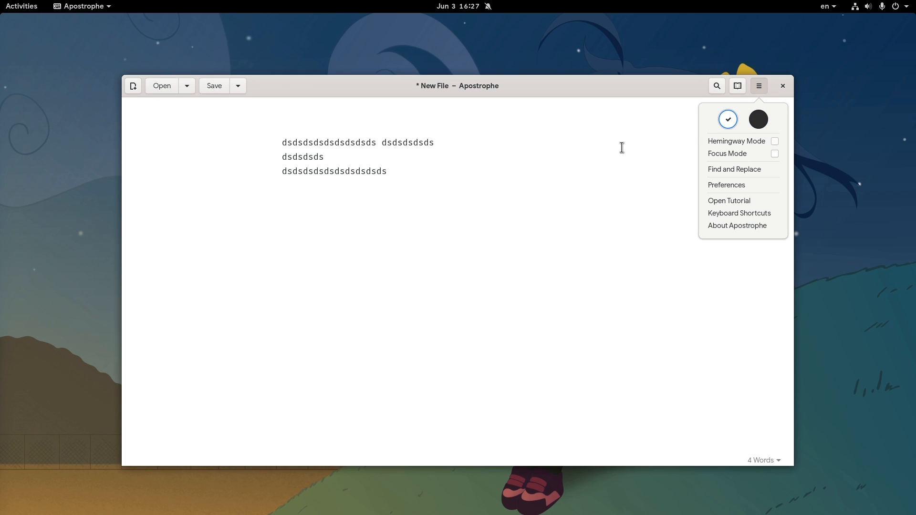
left_click(552, 254)
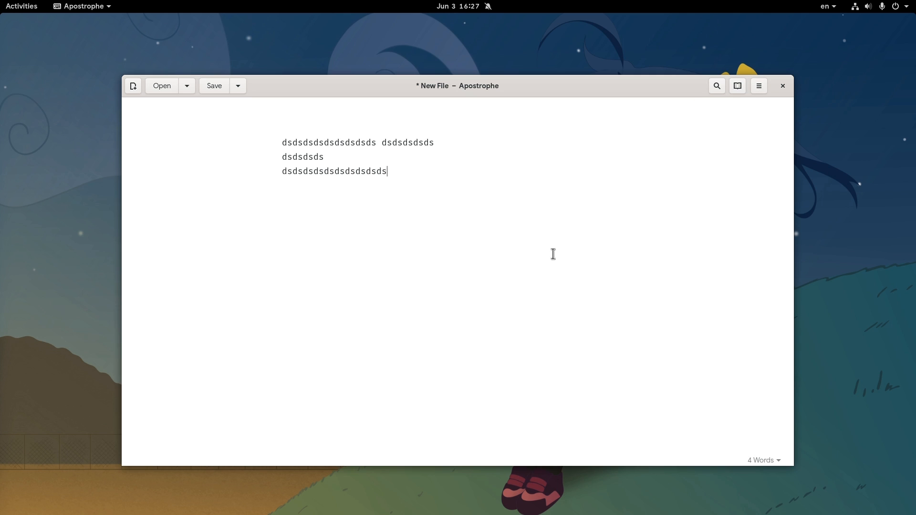
type("dsds")
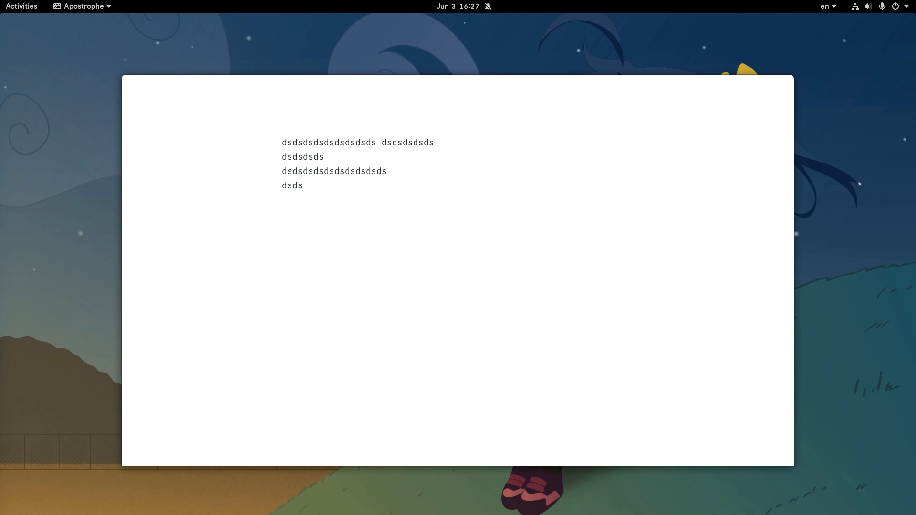
type("dsdsdsd sdsds")
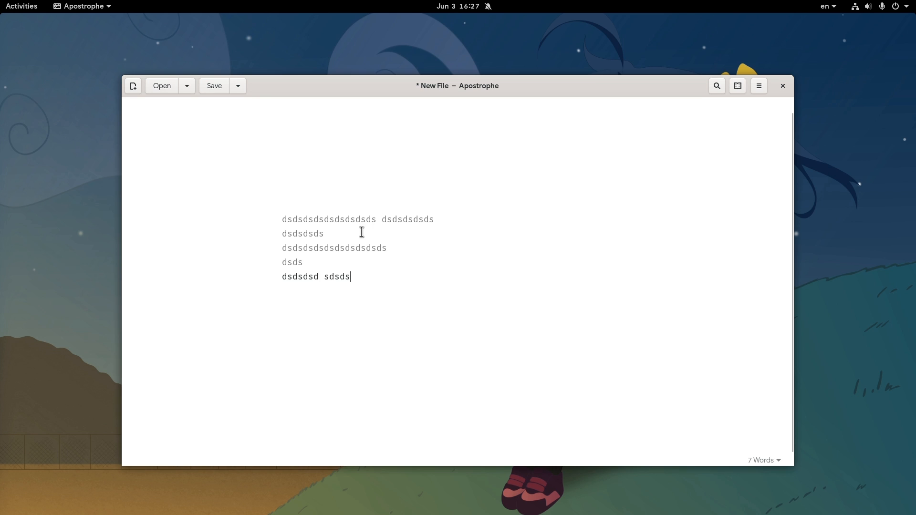
left_click(758, 85)
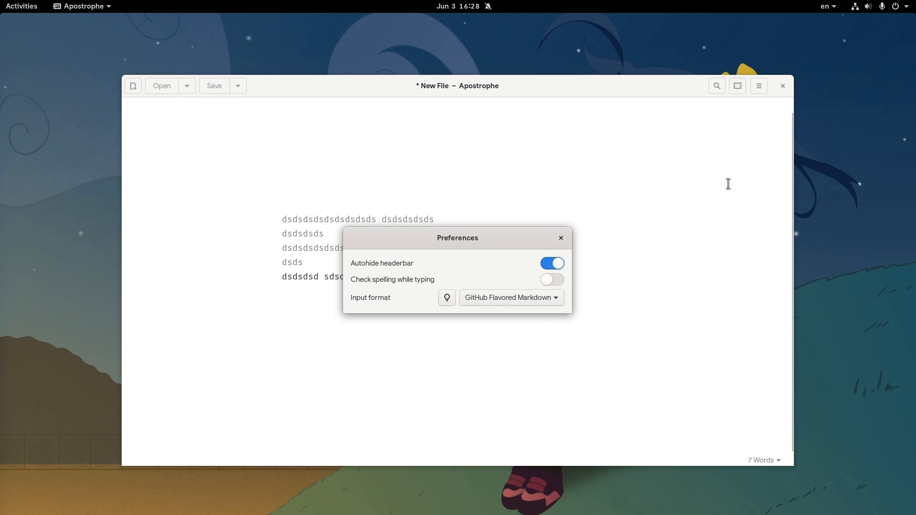
left_click(551, 263)
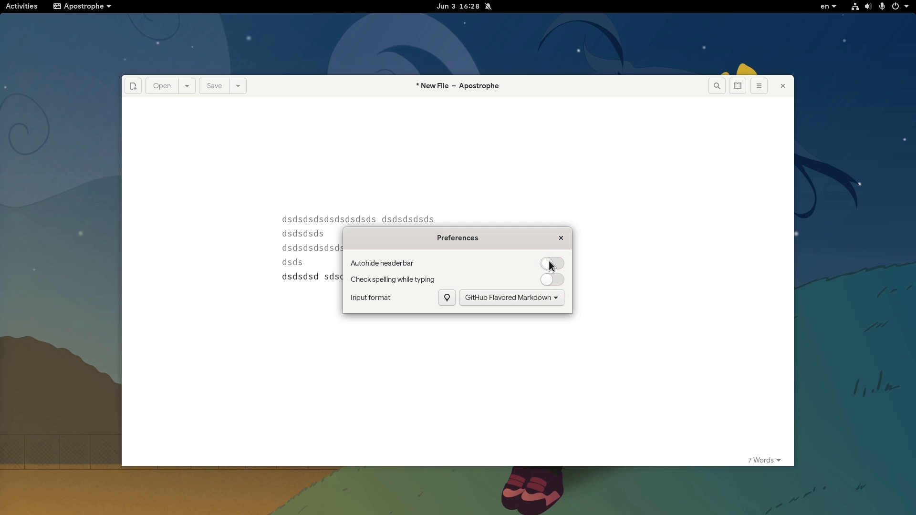
left_click(508, 297)
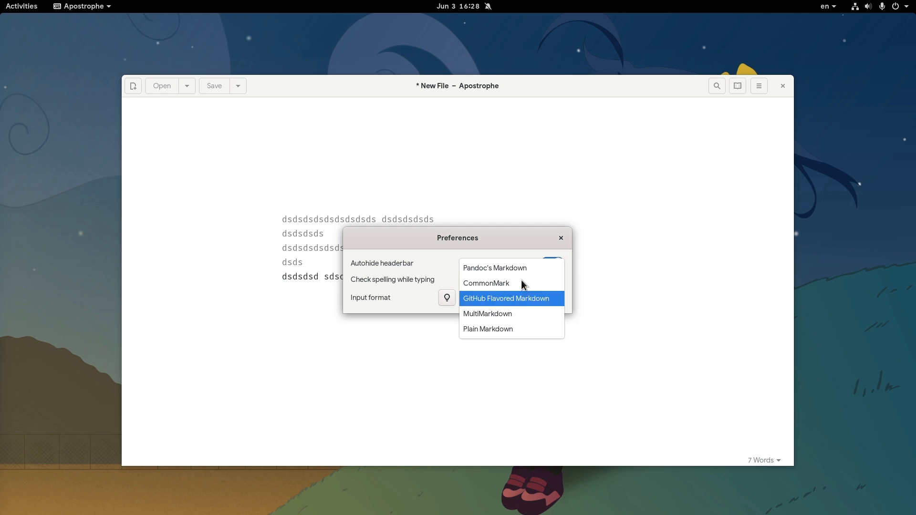
mouse_move(497, 342)
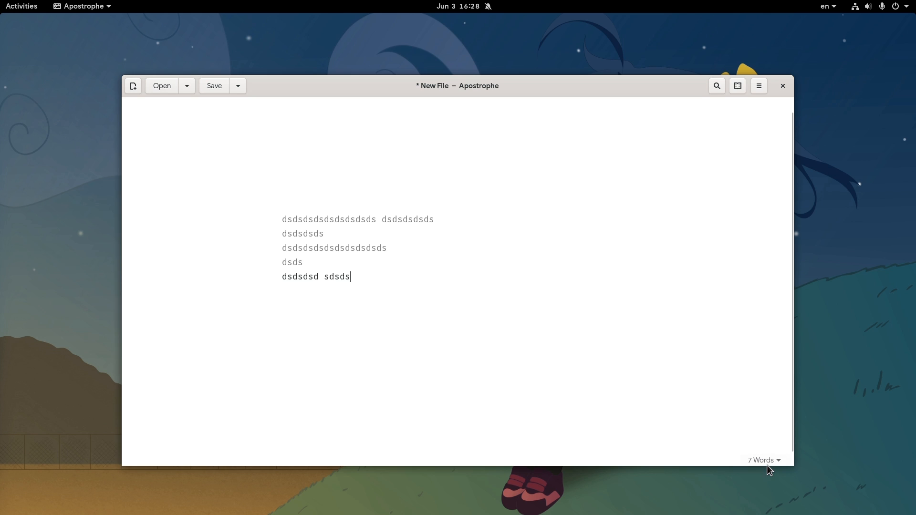
left_click(762, 460)
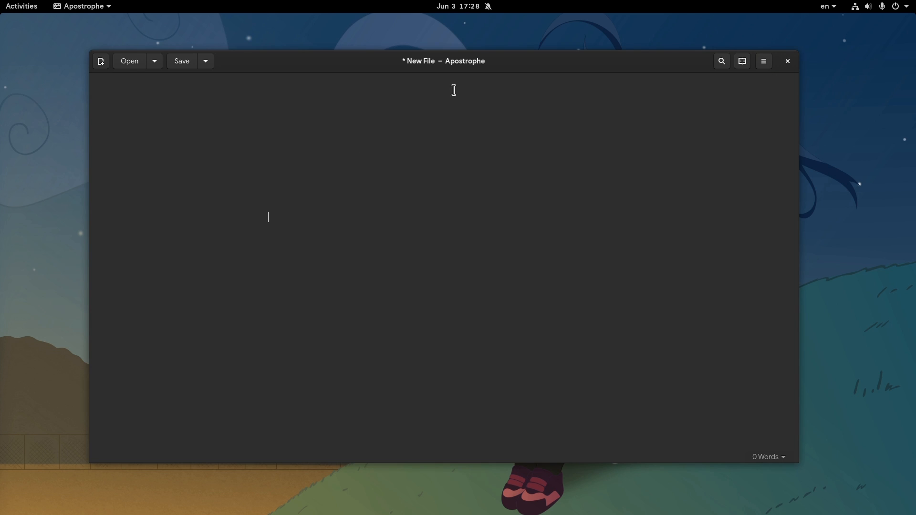
mouse_move(750, 76)
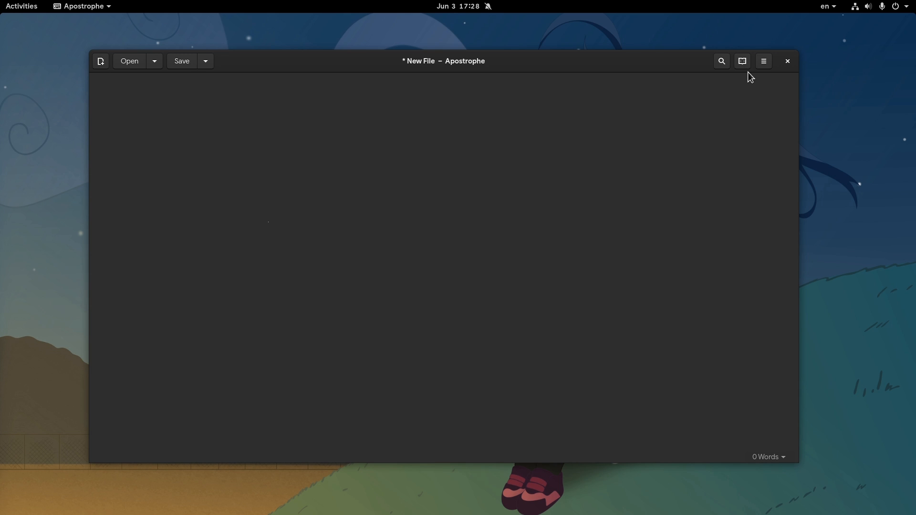
- Turn on the side-by-side live preview and type the 'Hello Markdown' heading
left_click(742, 61)
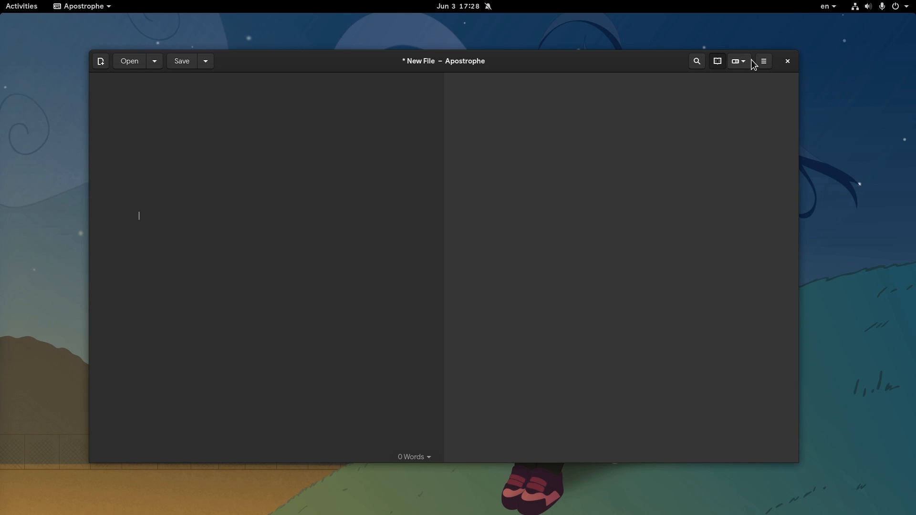
left_click(737, 61)
type("# H")
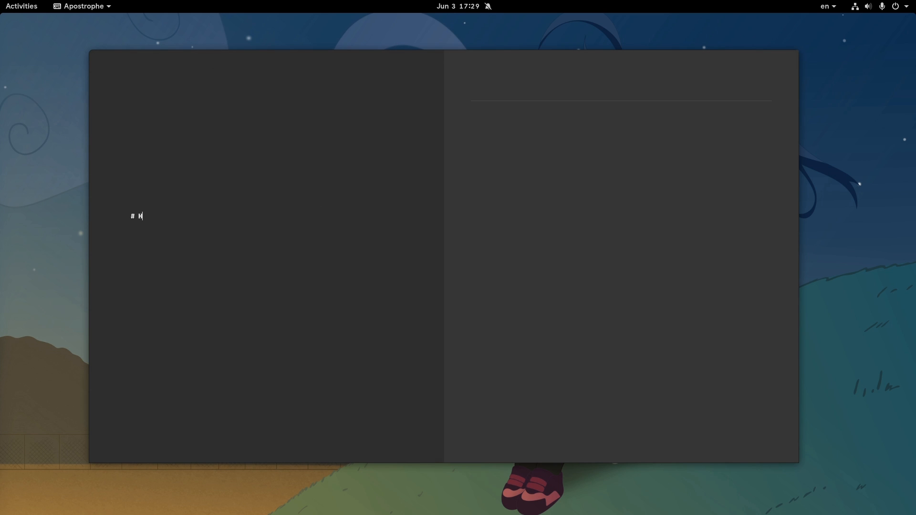
type("ello Markdown")
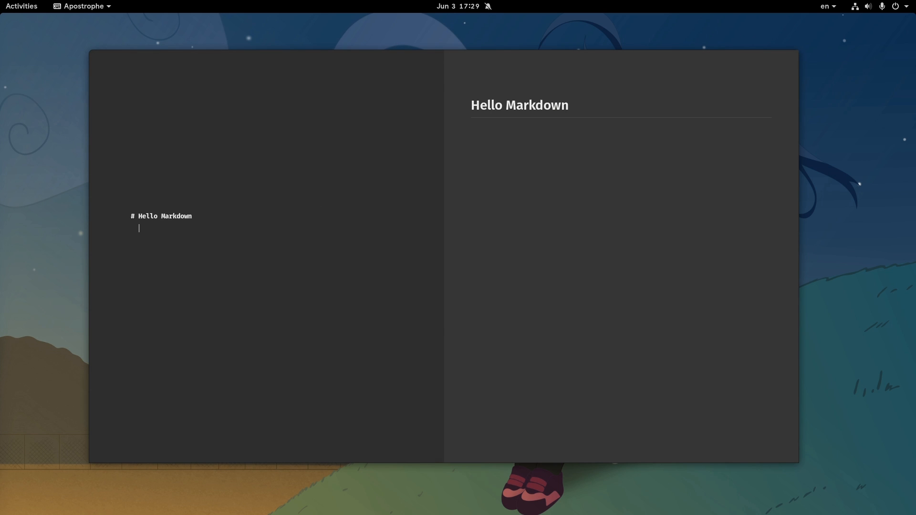
- Add 'This is a block of code' and a code block with var Ubuntu = "Stupid!"
type("This is a block of code")
type("```")
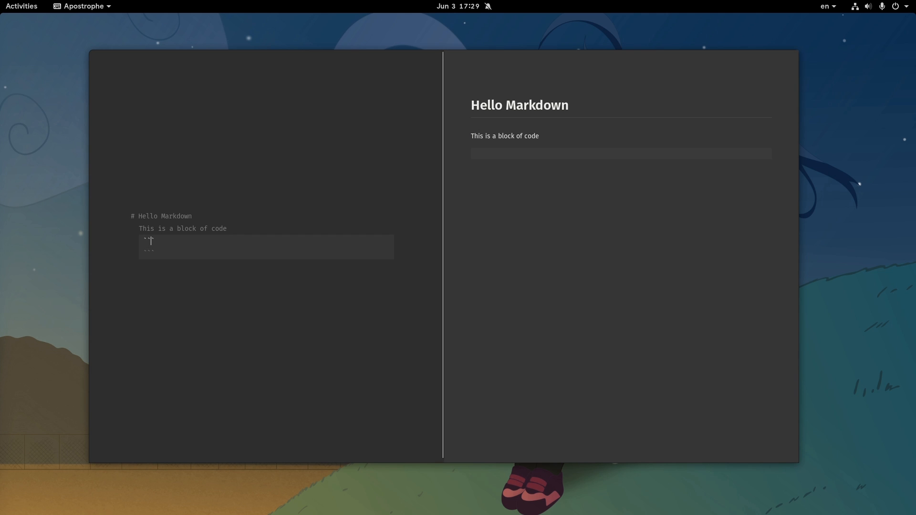
type("var Ubuntu")
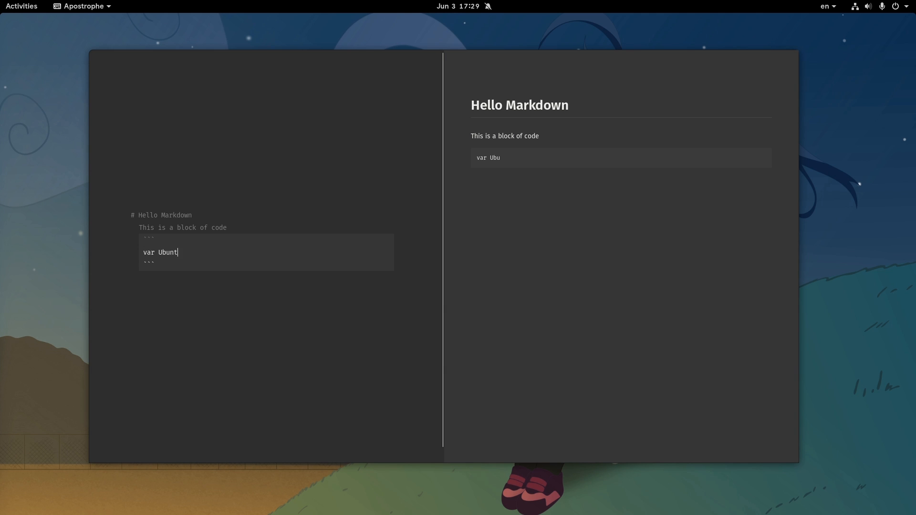
type("u = \"Stup")
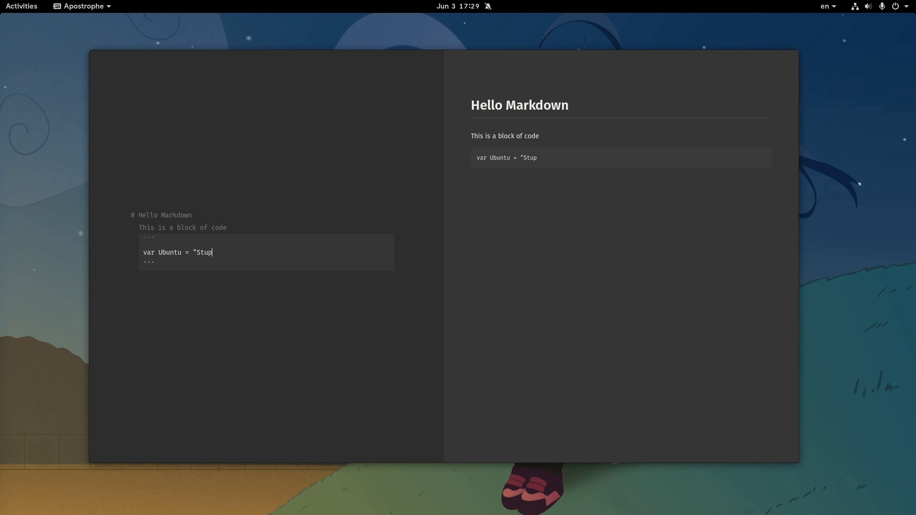
type("id!\"")
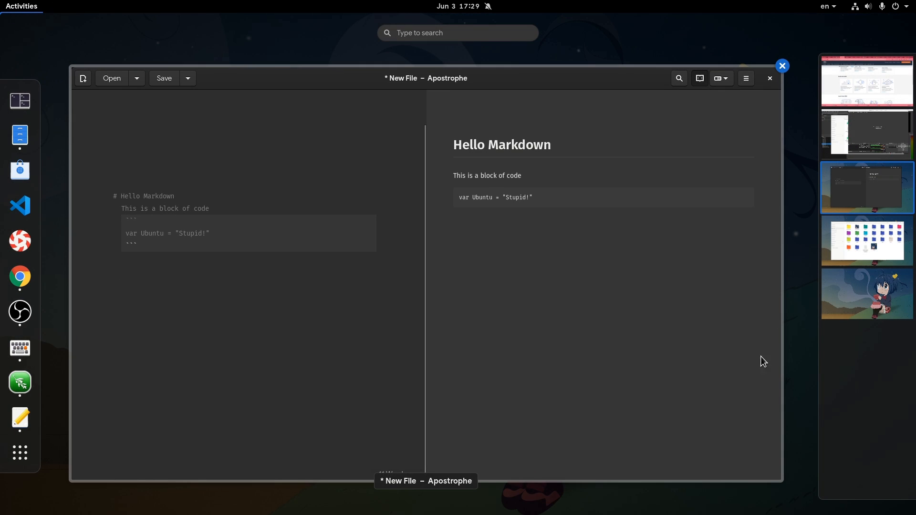
- Bring the Apostrophe editor window back to the front from Activities
left_click(867, 241)
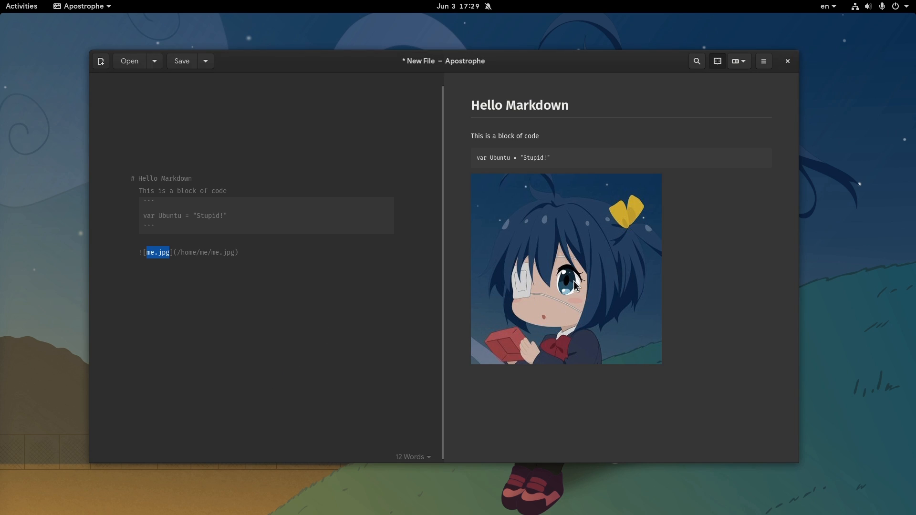
right_click(570, 286)
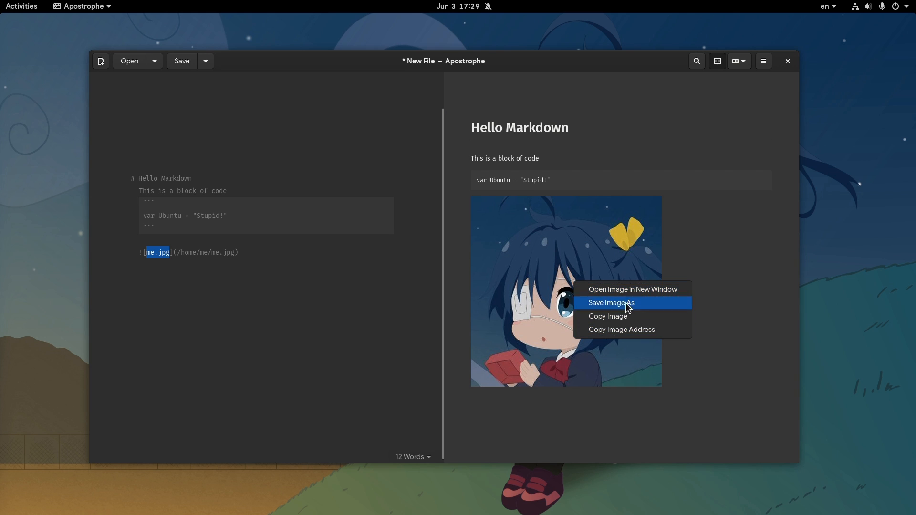
mouse_move(630, 276)
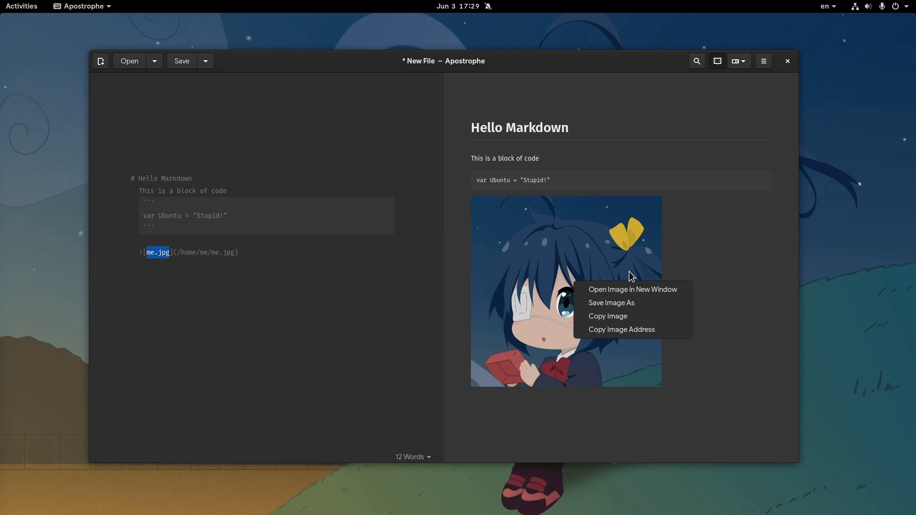
mouse_move(583, 358)
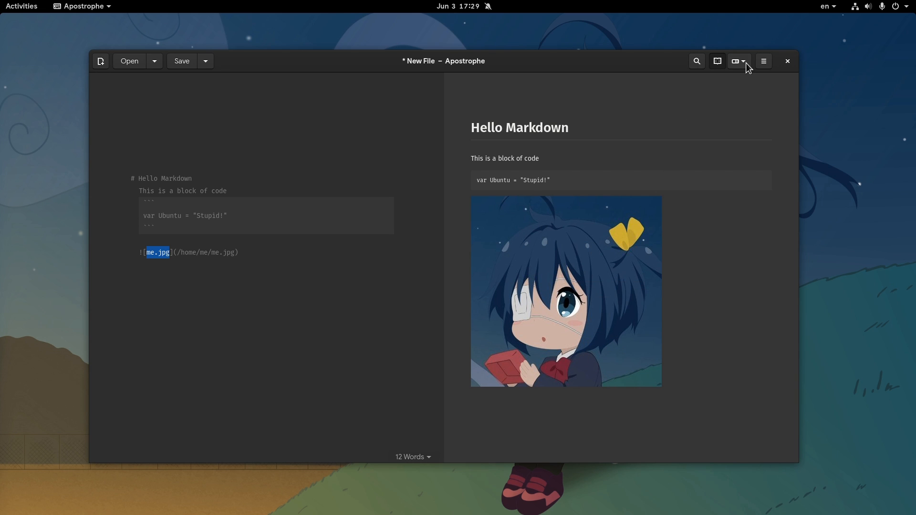
- Change the preview layout, then re-enable the preview in Windowed mode
left_click(738, 60)
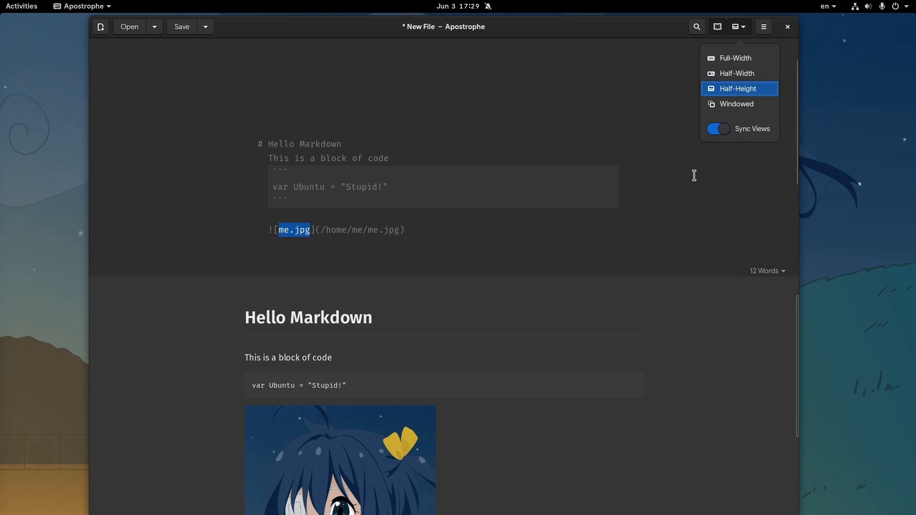
mouse_move(628, 411)
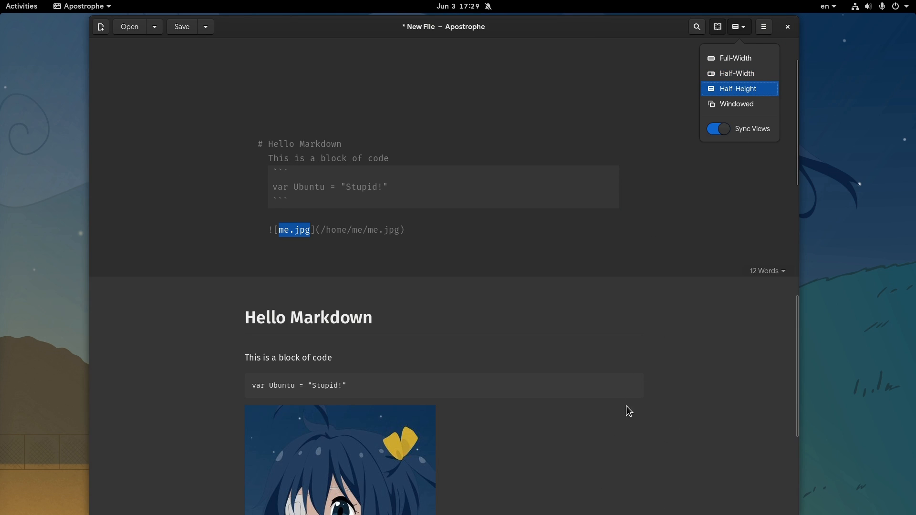
mouse_move(723, 158)
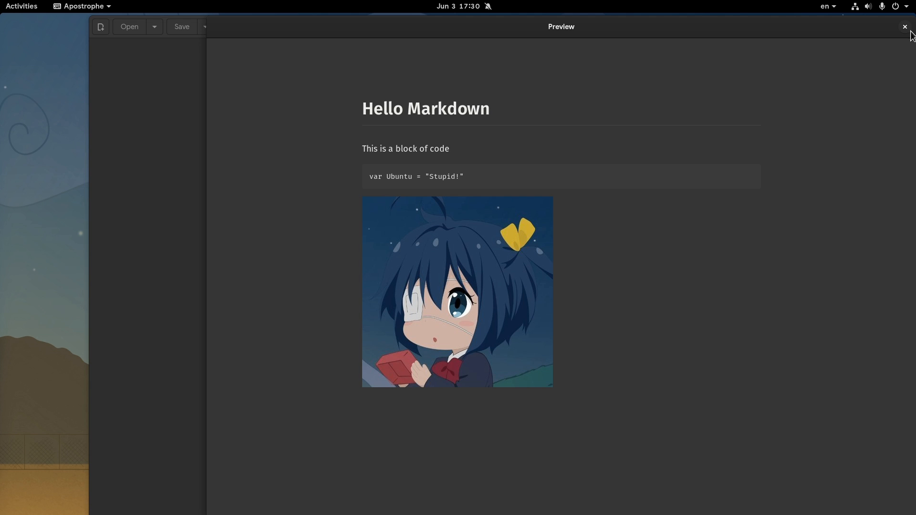
mouse_move(749, 36)
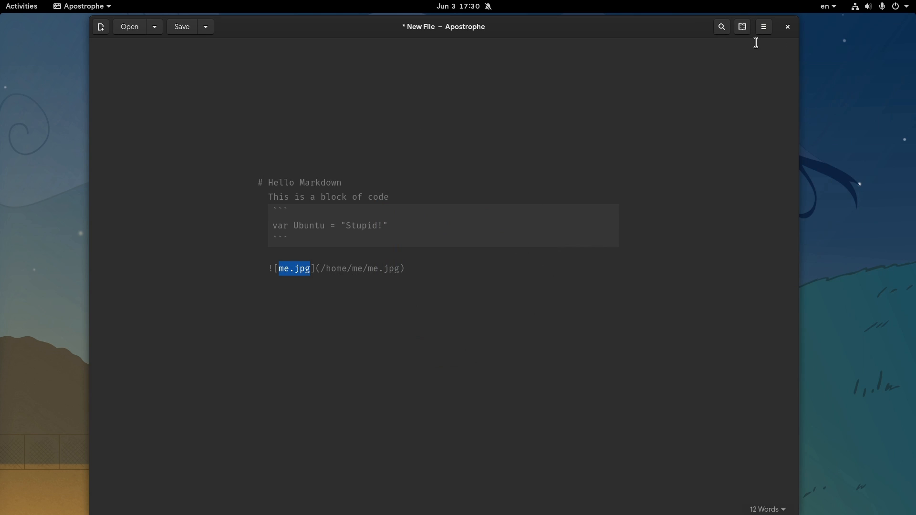
left_click(742, 27)
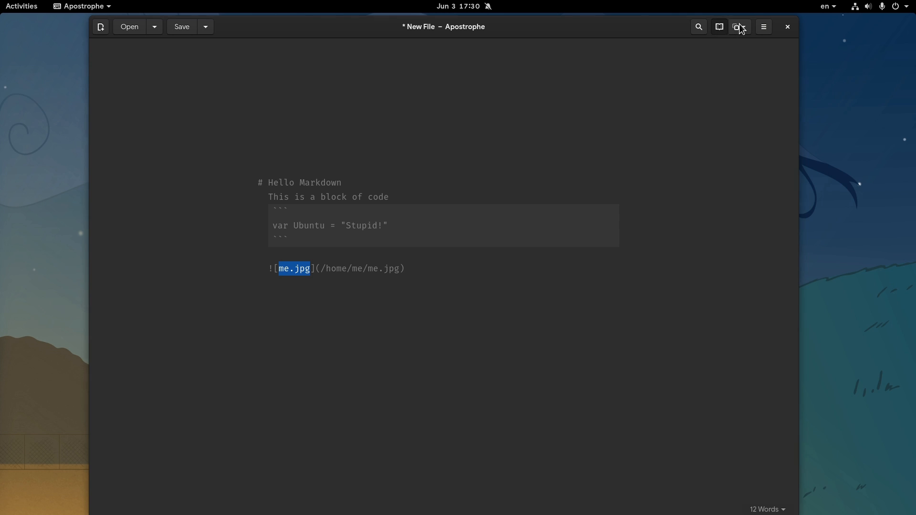
left_click(738, 26)
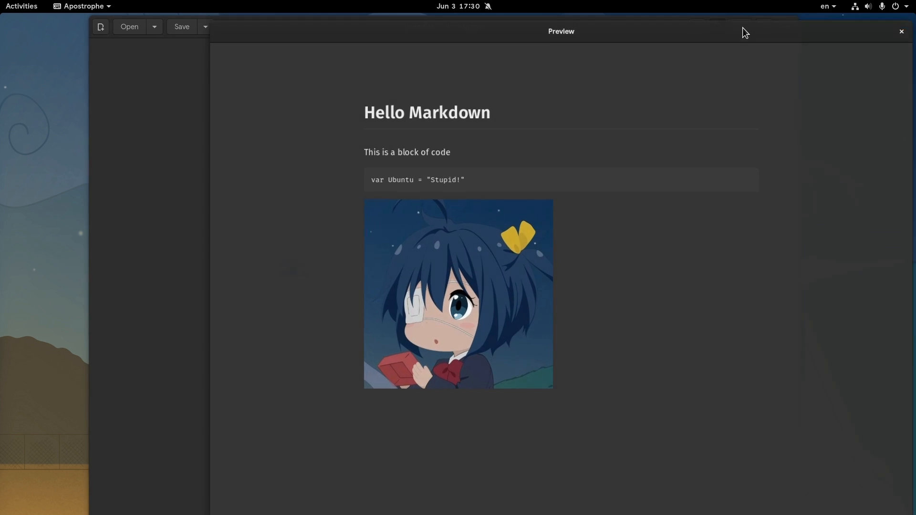
- Pick Half-Width from the preview mode dropdown
left_click(739, 27)
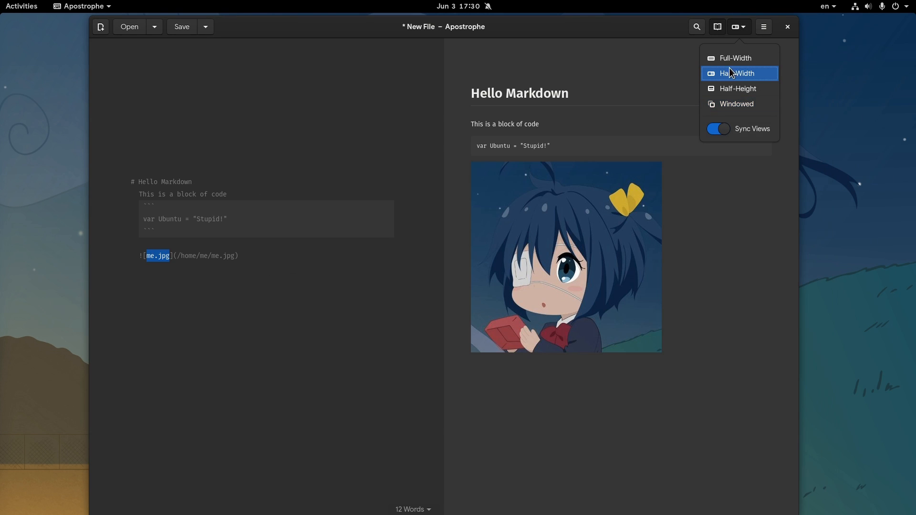
mouse_move(757, 413)
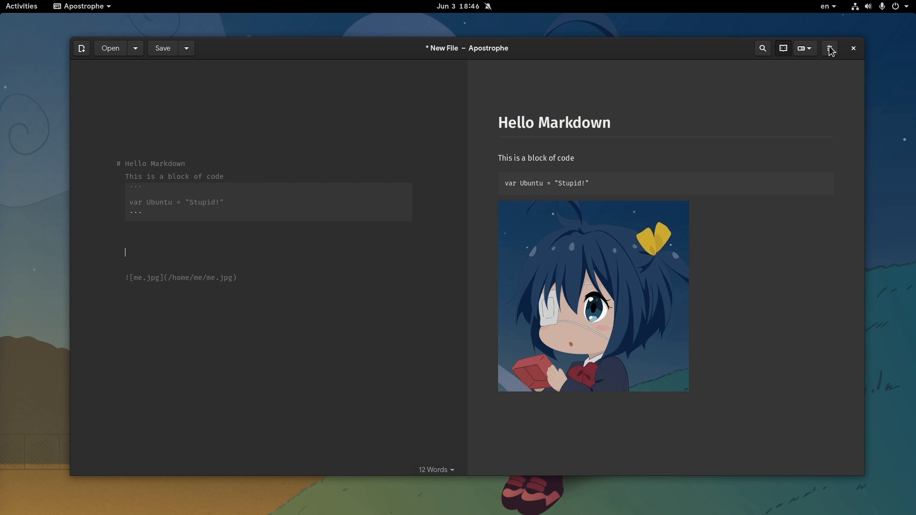
- View and dismiss the shortcuts overview, then type 'sasasasa' above the image and select it
left_click(830, 47)
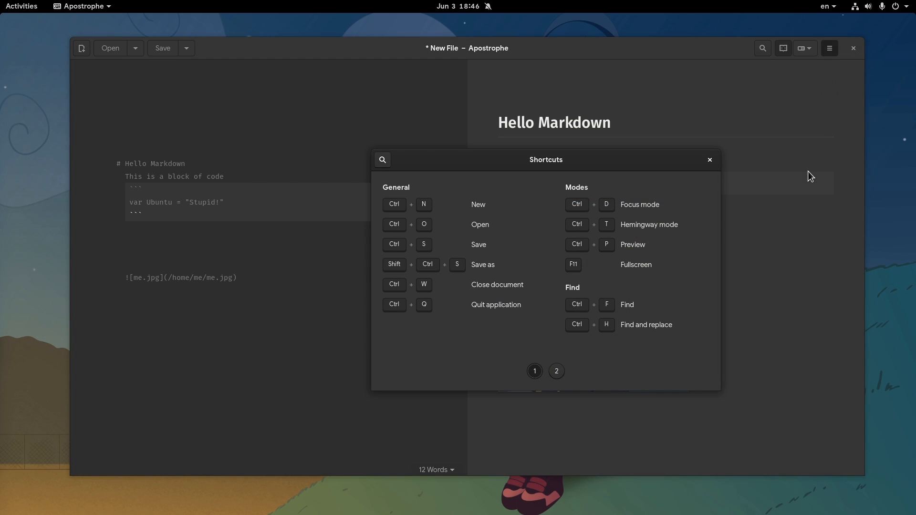
left_click(556, 372)
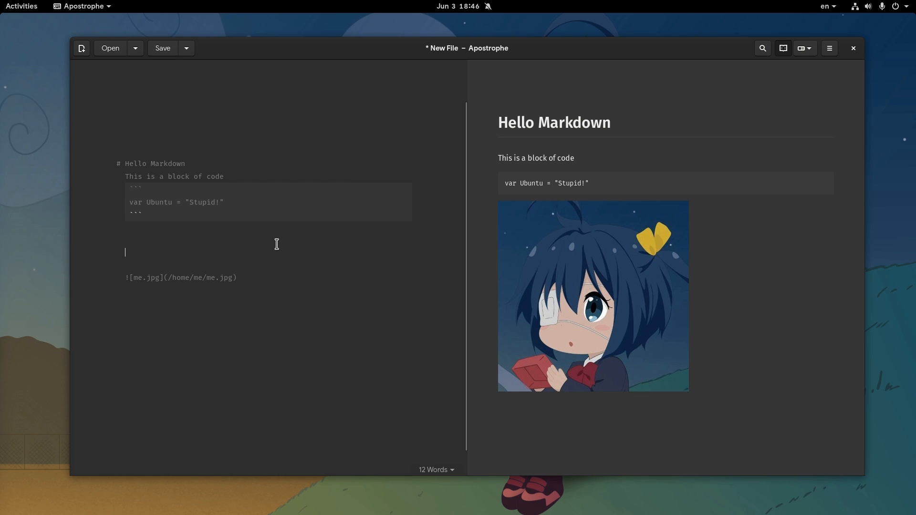
type("sasasasa")
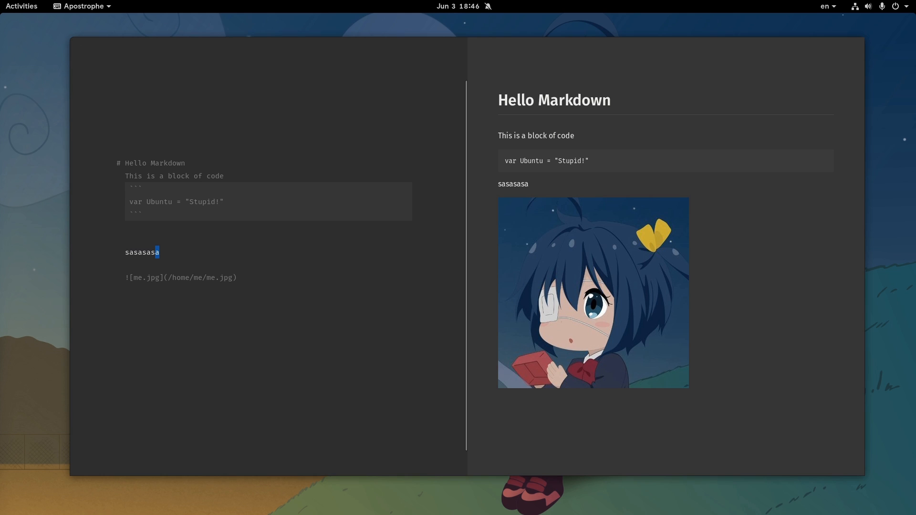
double_click(142, 252)
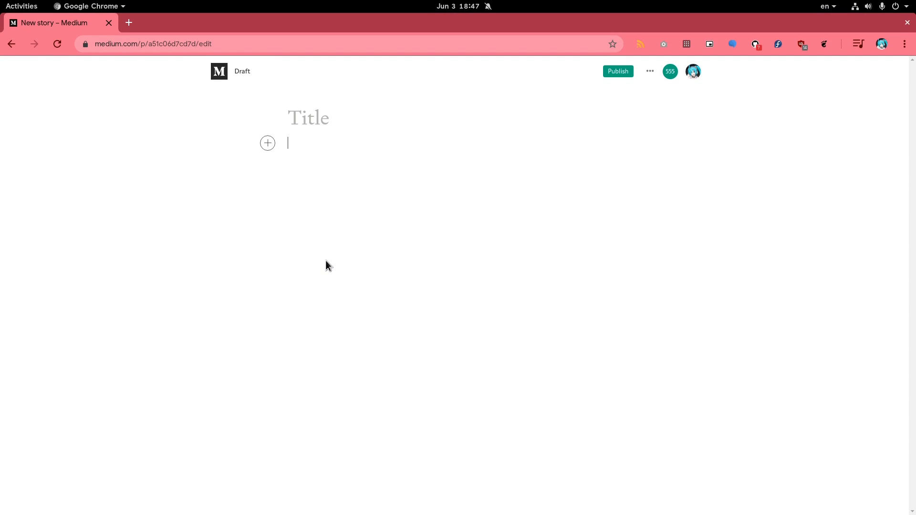
- Type 'dasddad' into the Medium story body
type("dasddadadadad")
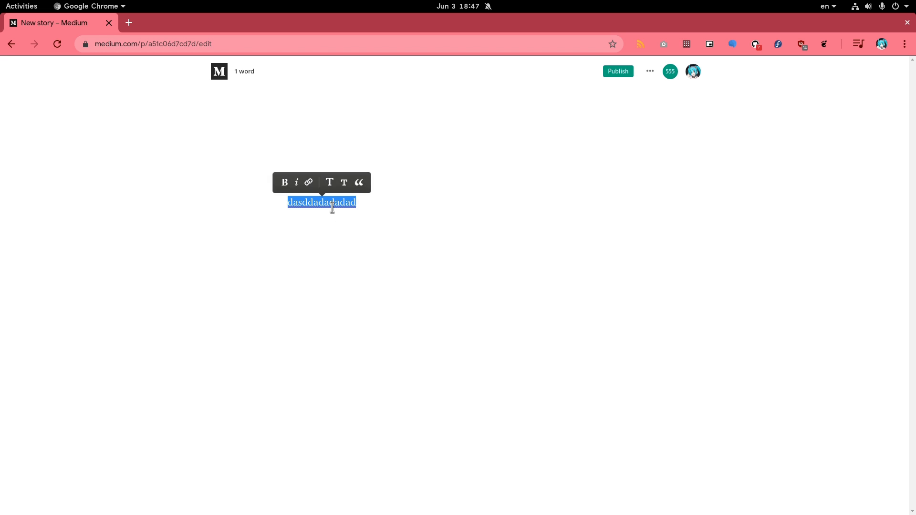
left_click(297, 182)
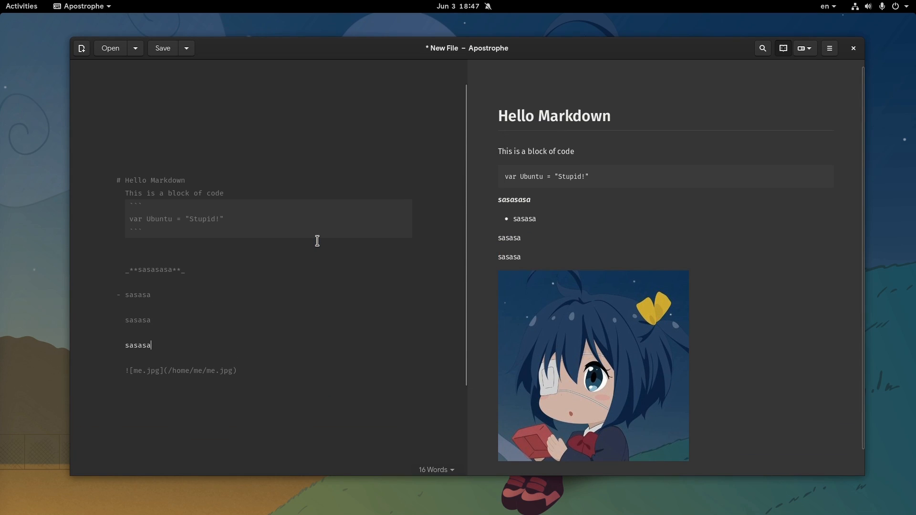
mouse_move(453, 239)
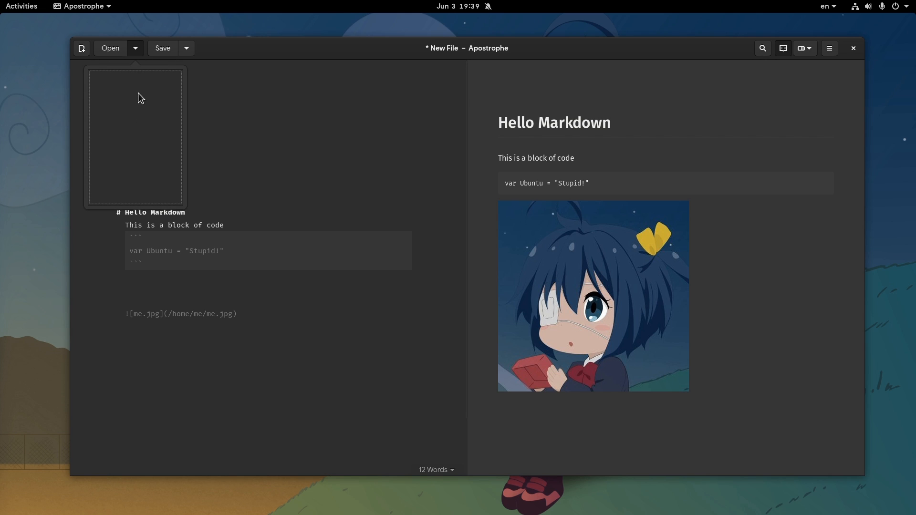
mouse_move(139, 120)
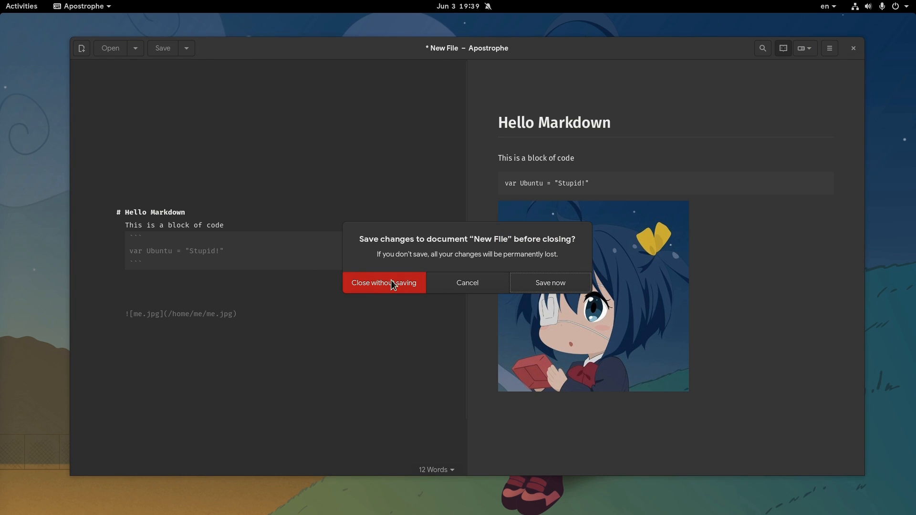
mouse_move(439, 311)
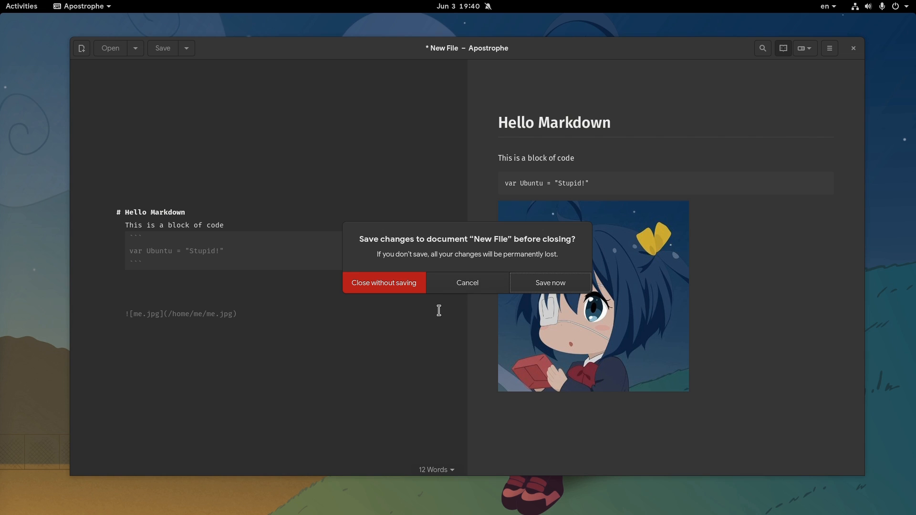
mouse_move(456, 292)
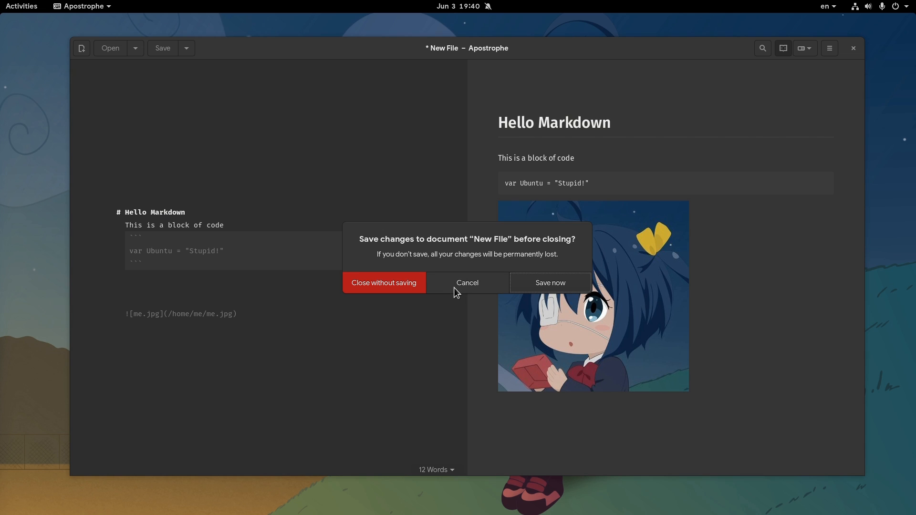
- Cancel the save prompt to keep the Hello Markdown draft, then open the search bar
left_click(467, 283)
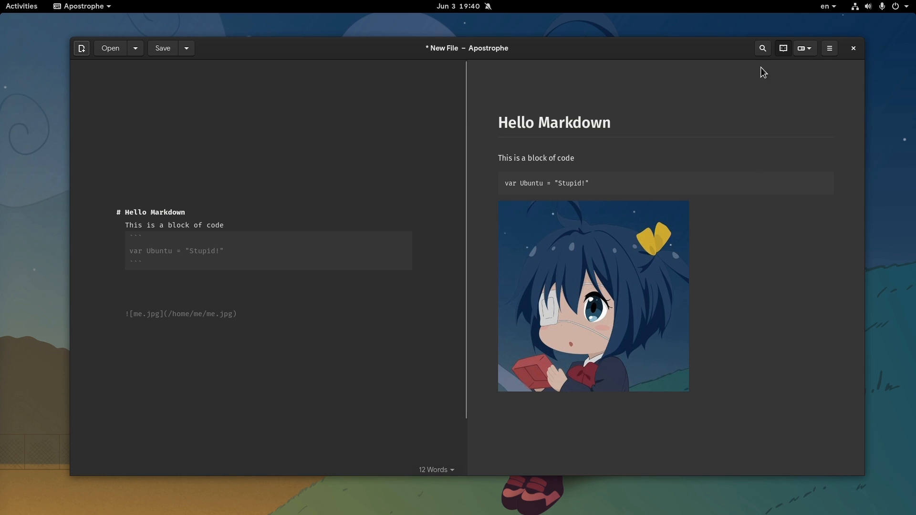
left_click(762, 48)
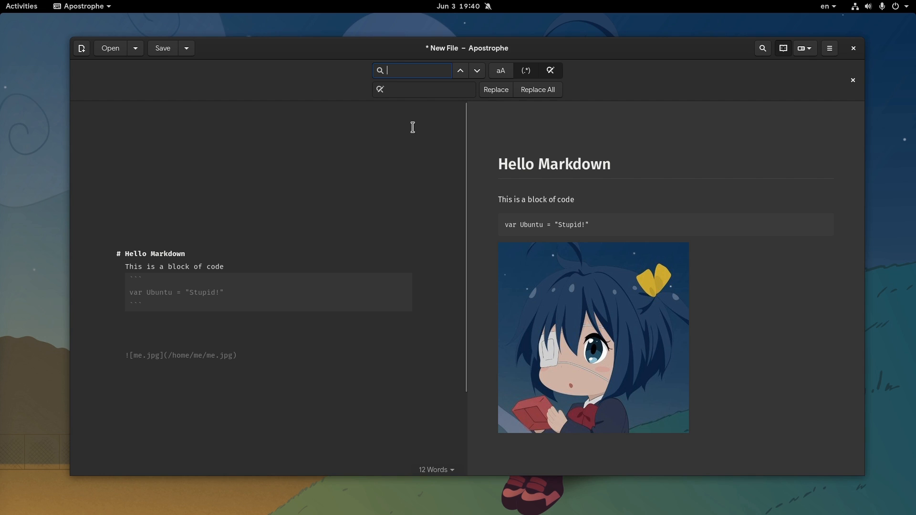
- Search the draft for "h" to highlight its matches, then close the search bar
type("h")
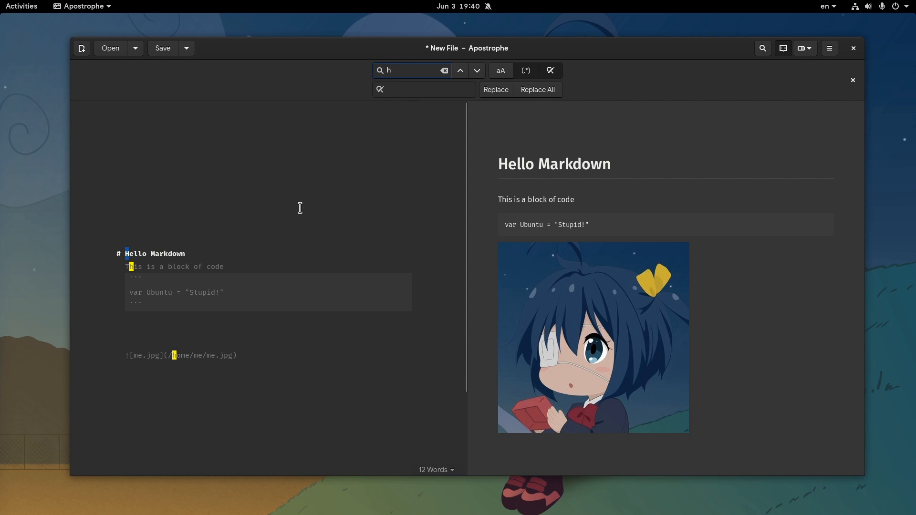
mouse_move(131, 267)
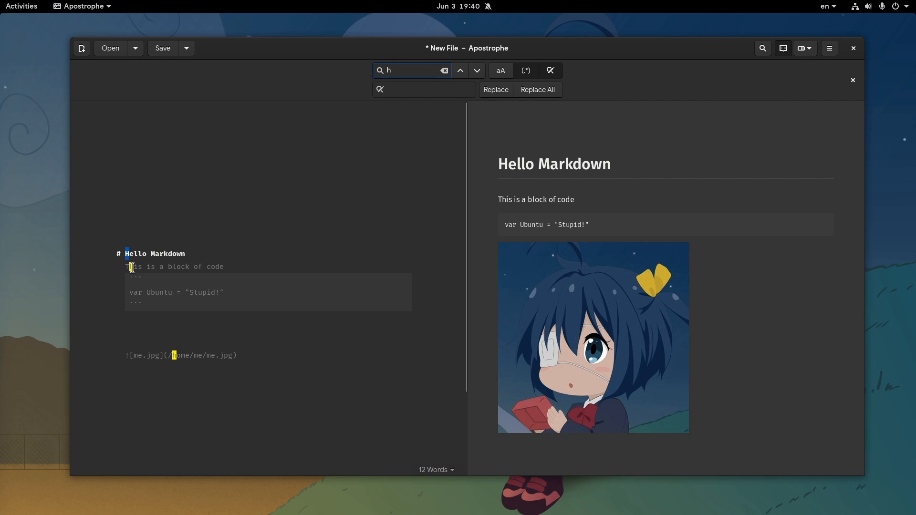
mouse_move(232, 256)
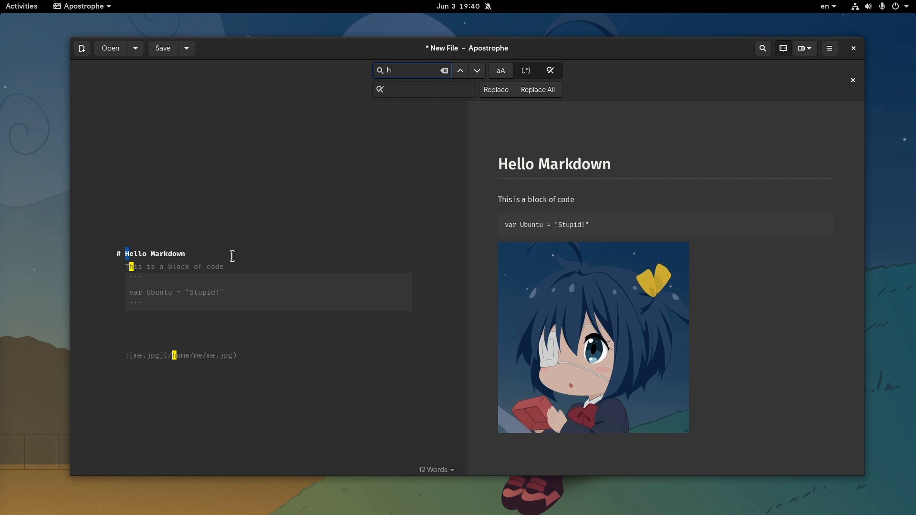
left_click(852, 80)
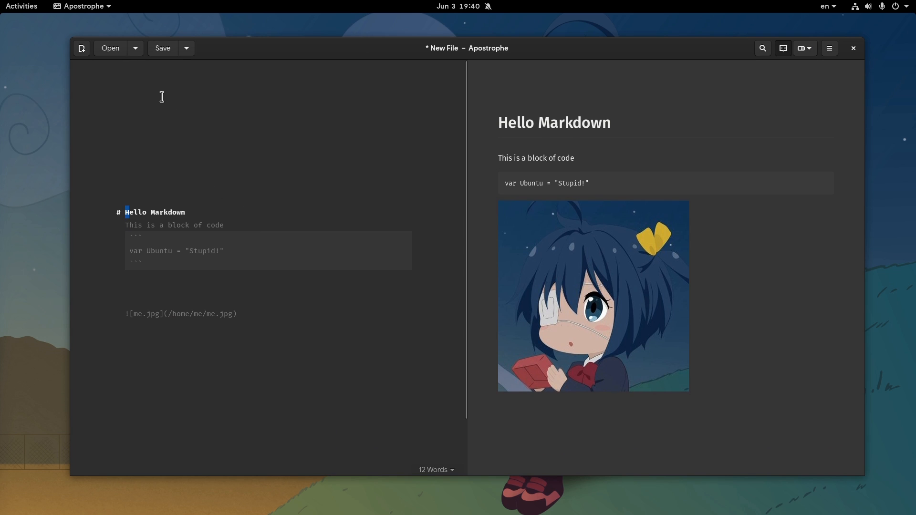
- Open Advanced Export from the Save dropdown, showing LaTeX (pdf) with Standalone and HTML5
left_click(186, 48)
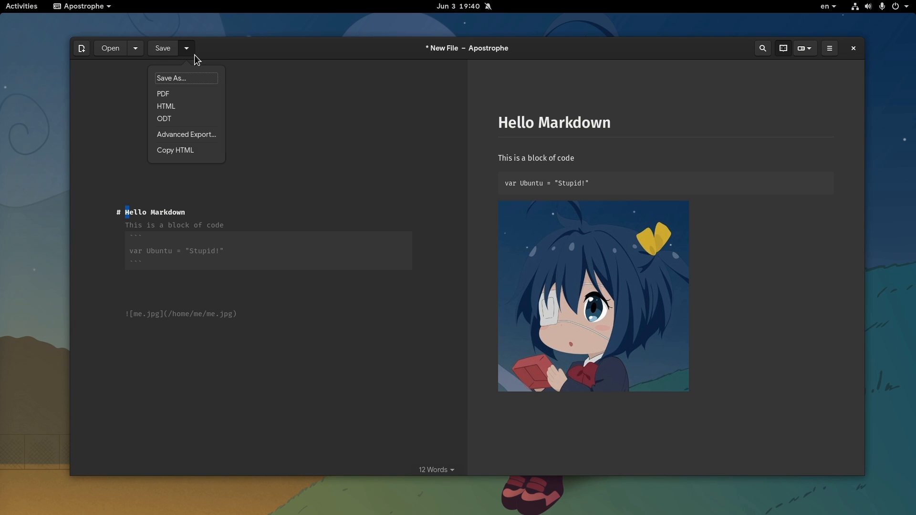
mouse_move(194, 138)
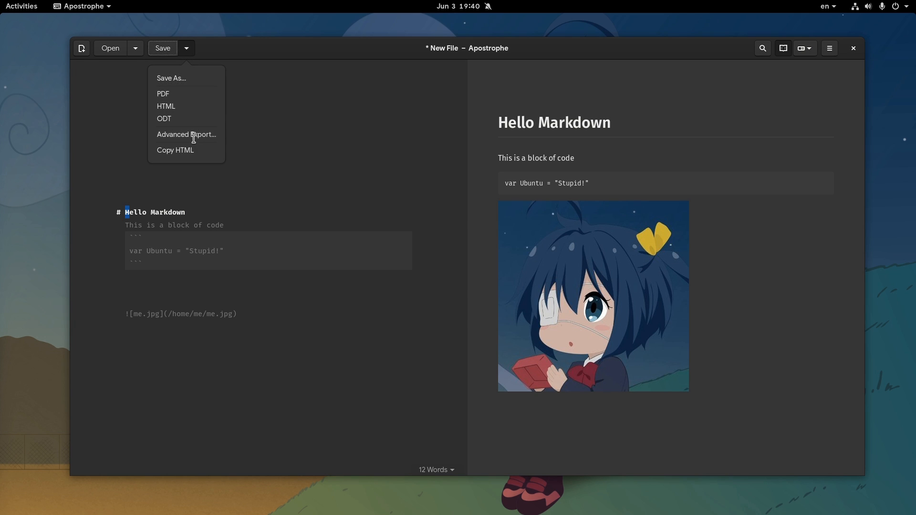
left_click(185, 134)
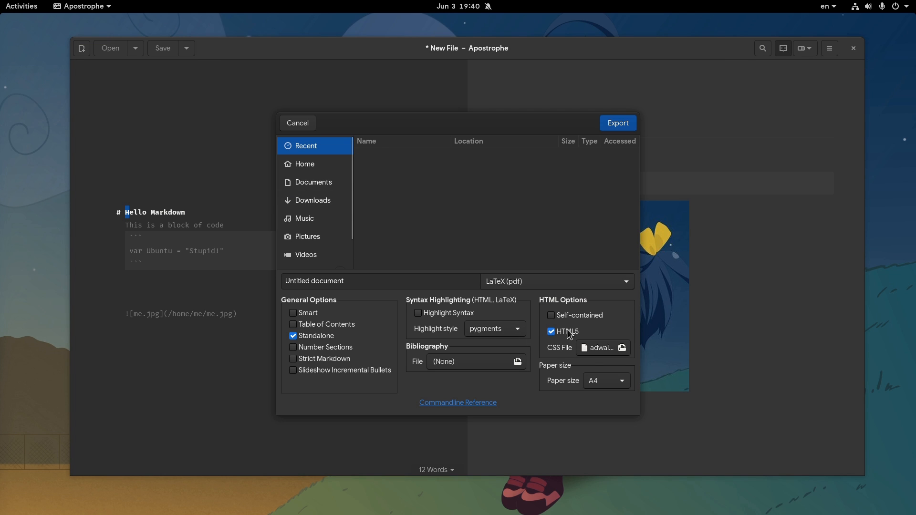
mouse_move(530, 250)
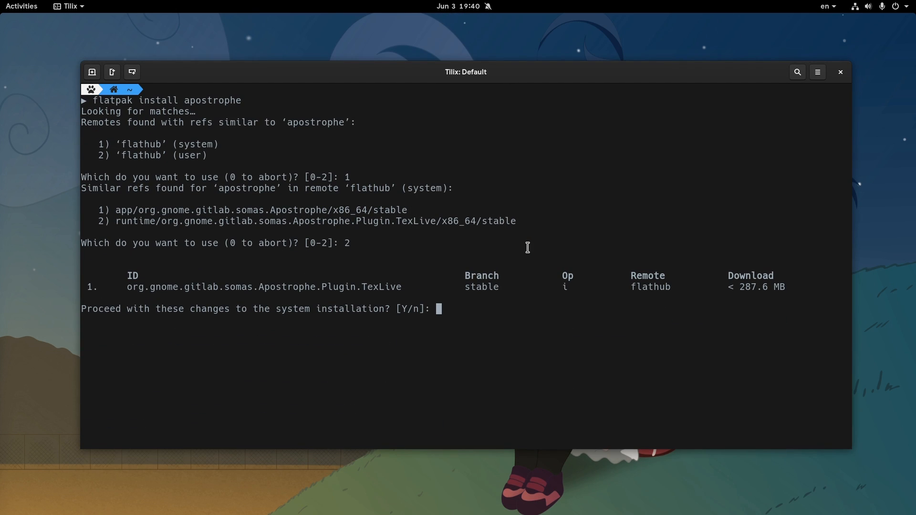
double_click(263, 287)
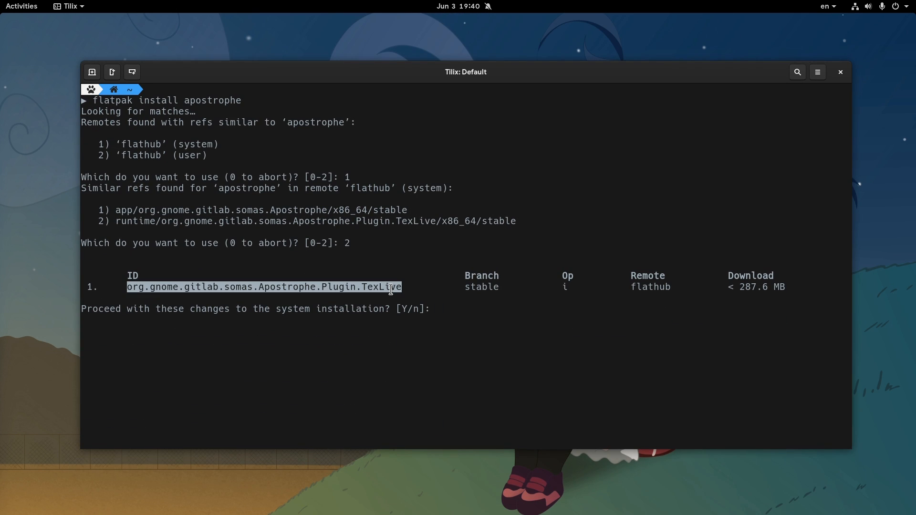
mouse_move(756, 293)
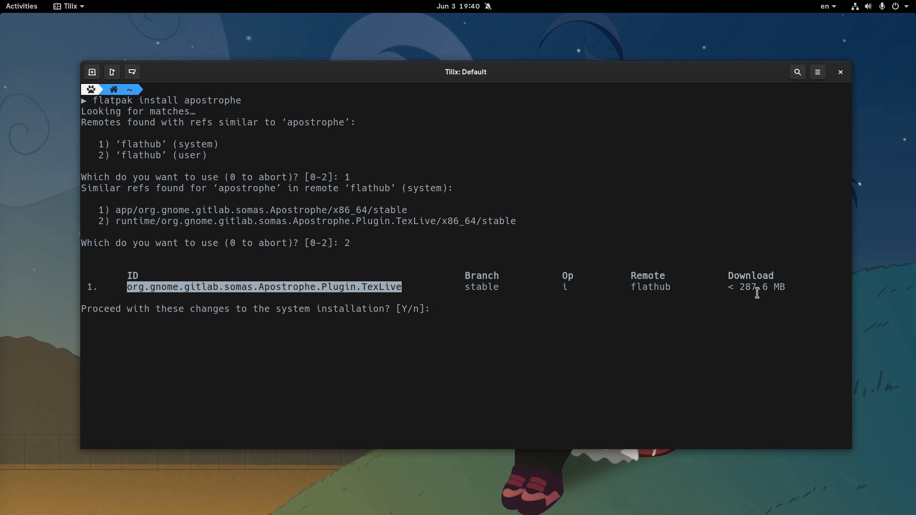